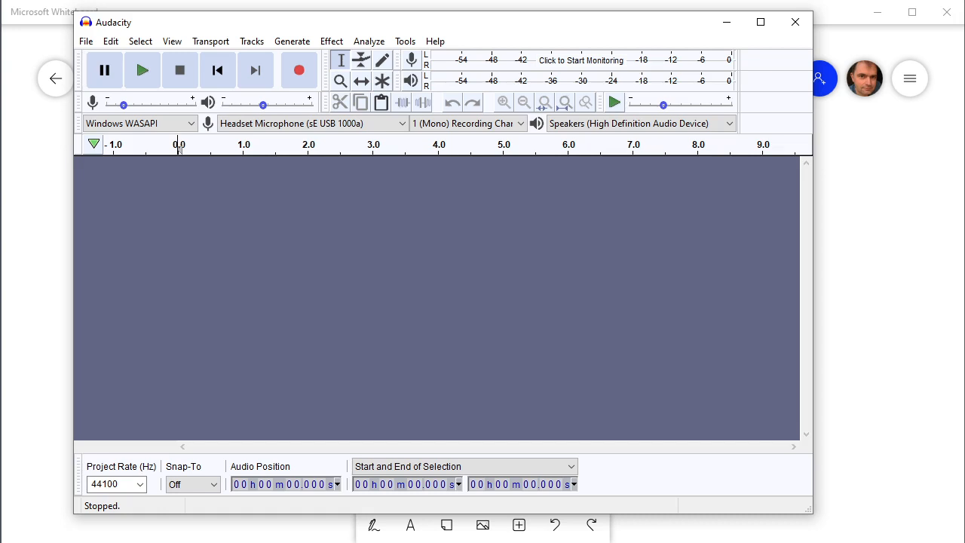
pyautogui.moveTo(435, 211)
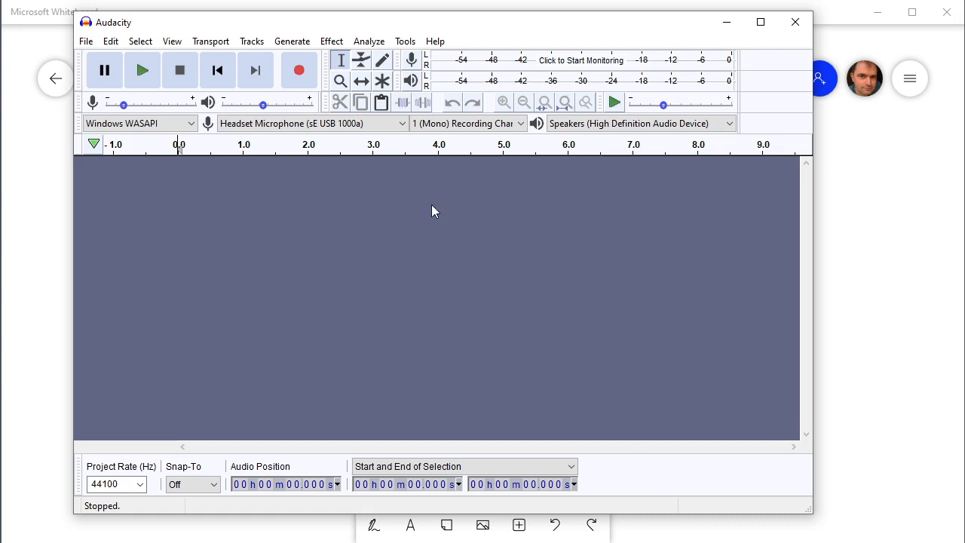
pyautogui.moveTo(460, 123)
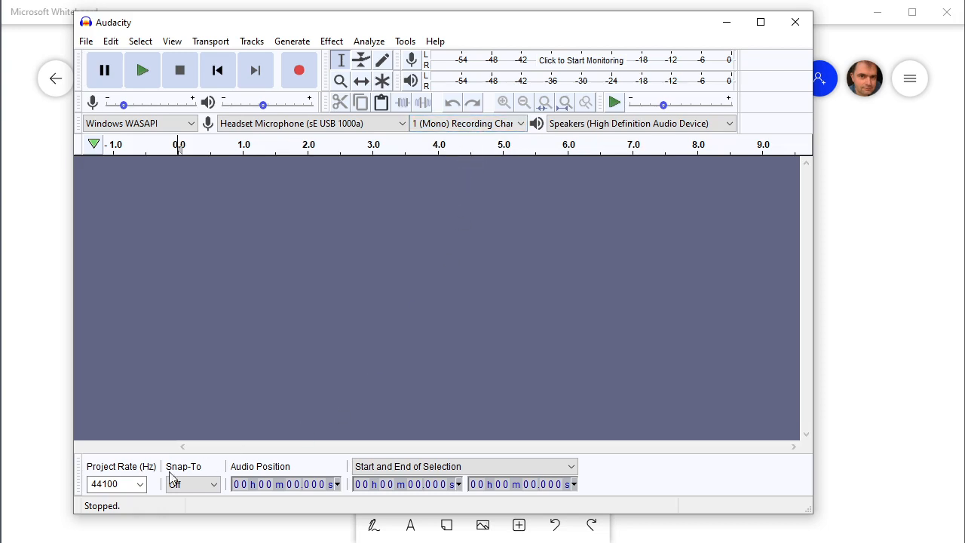
# - Set the project rate from 44100 Hz to 48000 Hz
pyautogui.click(140, 484)
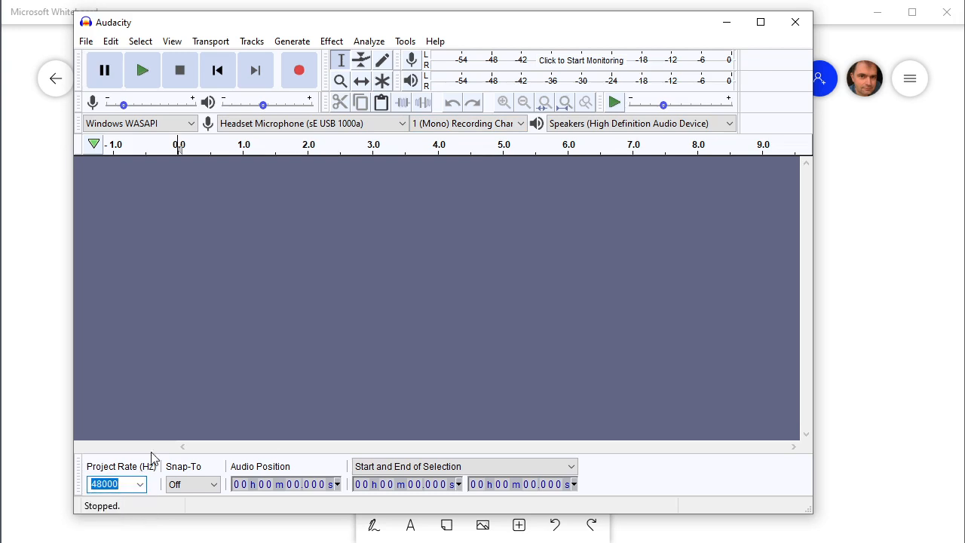
pyautogui.moveTo(199, 392)
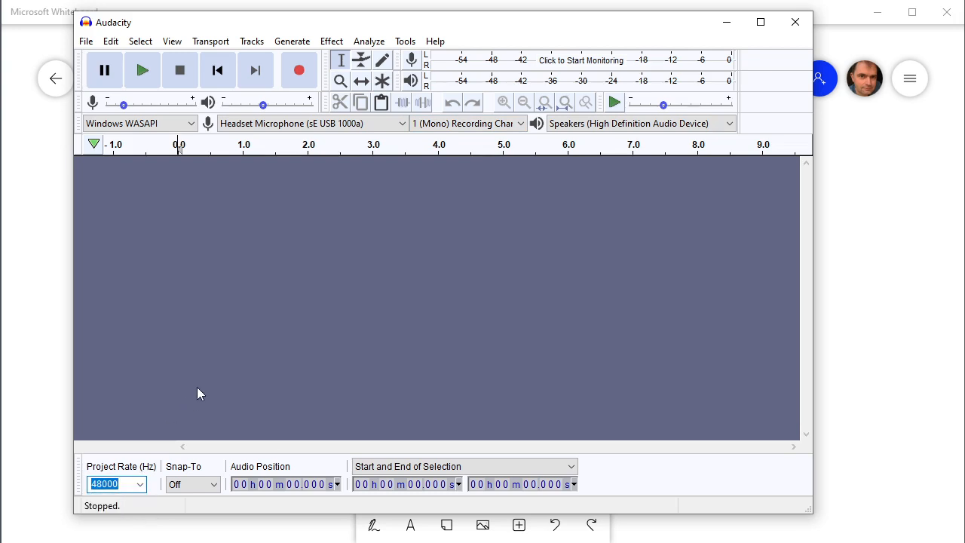
pyautogui.moveTo(441, 311)
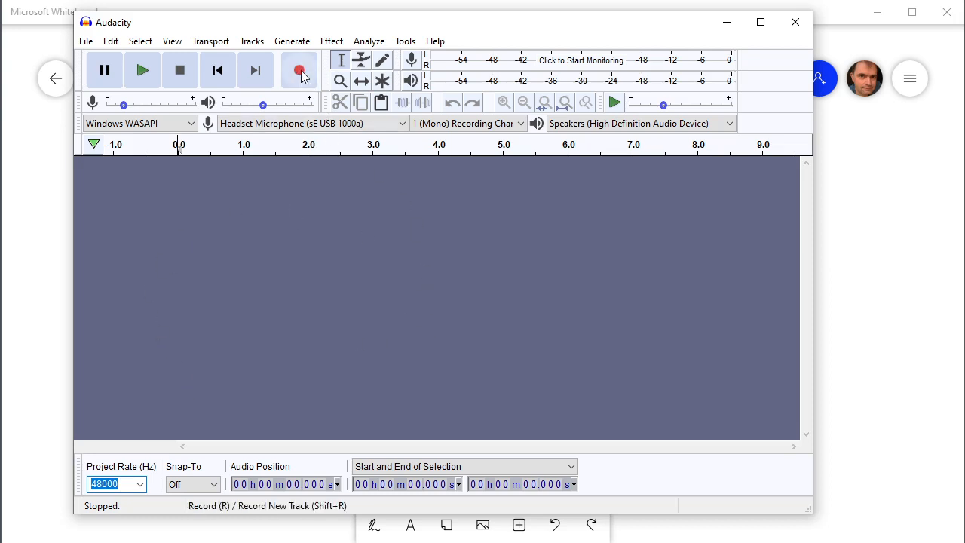
# - Record about five seconds of speech on a mono track, ending at 5.040 s
pyautogui.click(298, 69)
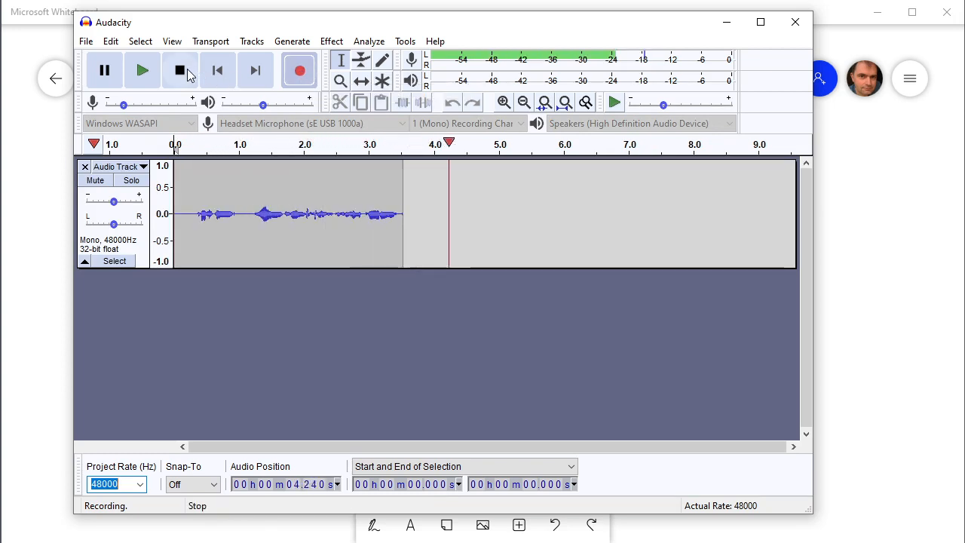
pyautogui.click(180, 71)
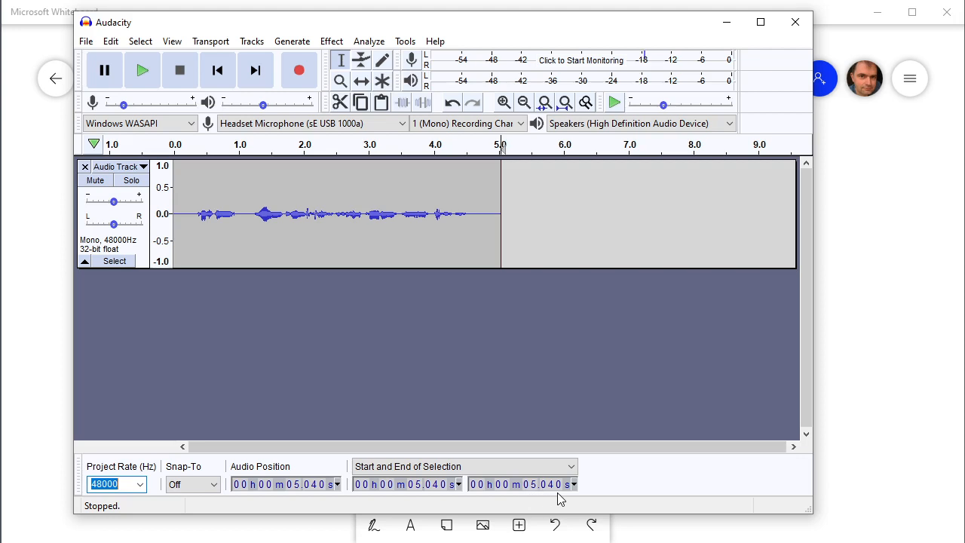
pyautogui.click(113, 484)
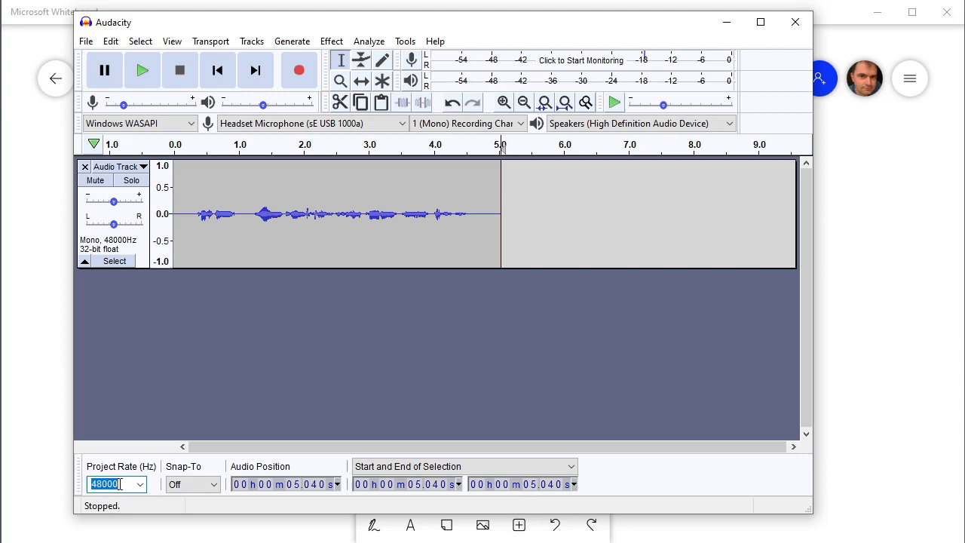
pyautogui.moveTo(118, 294)
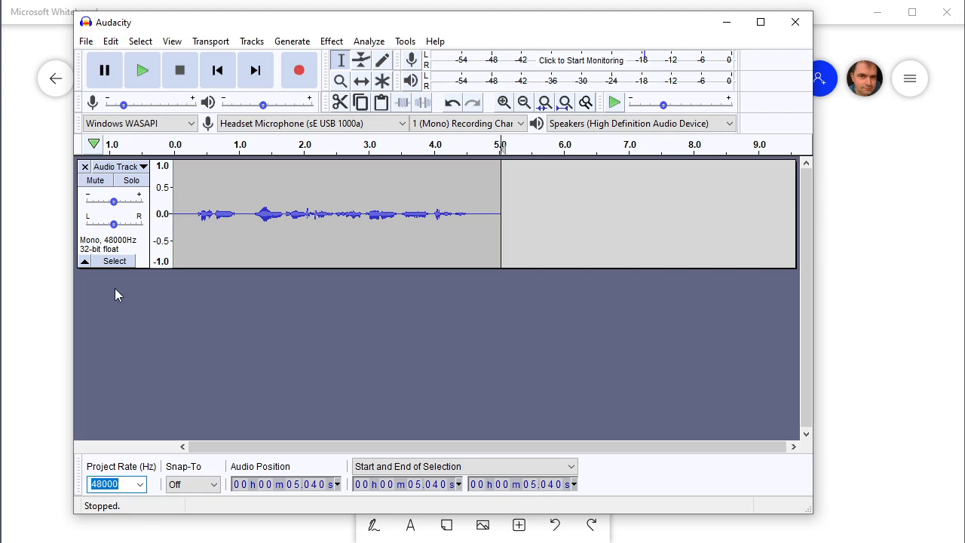
pyautogui.moveTo(115, 259)
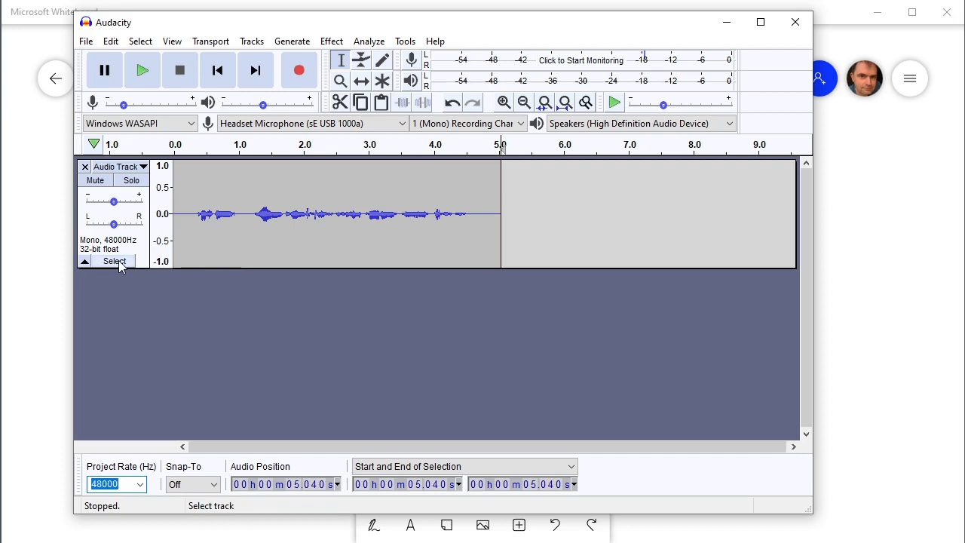
# - Export the recording as 16-bit PCM recording.wav in Pictures with empty metadata tags
pyautogui.click(86, 41)
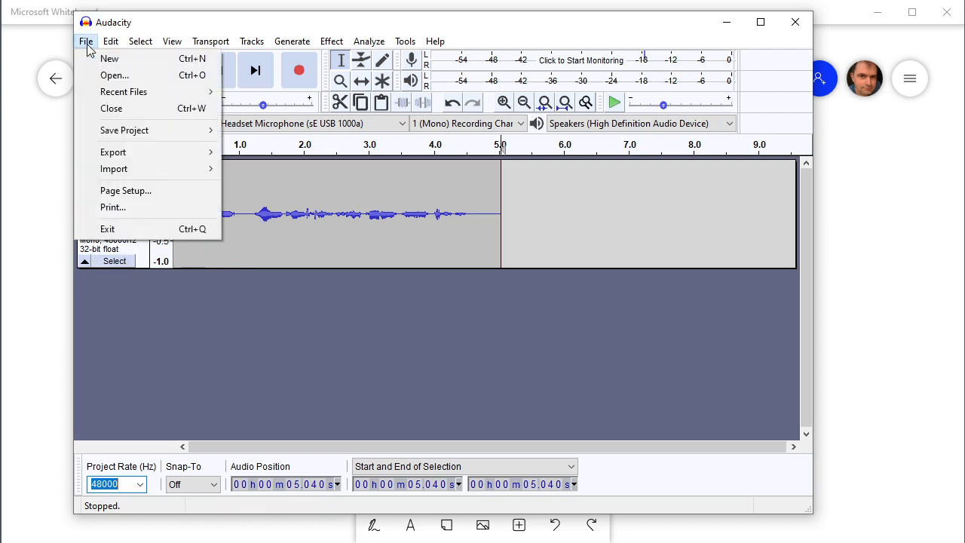
pyautogui.moveTo(113, 150)
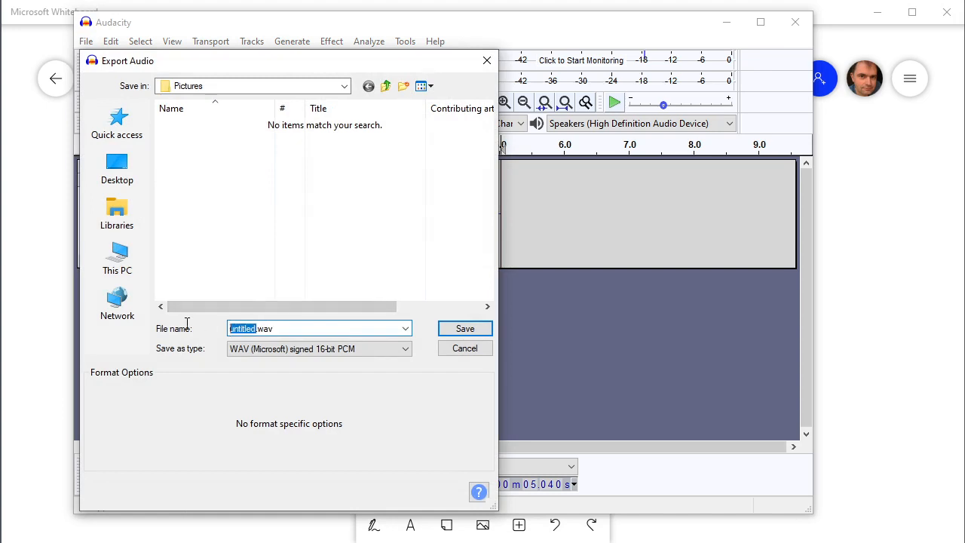
pyautogui.write('recording.wav')
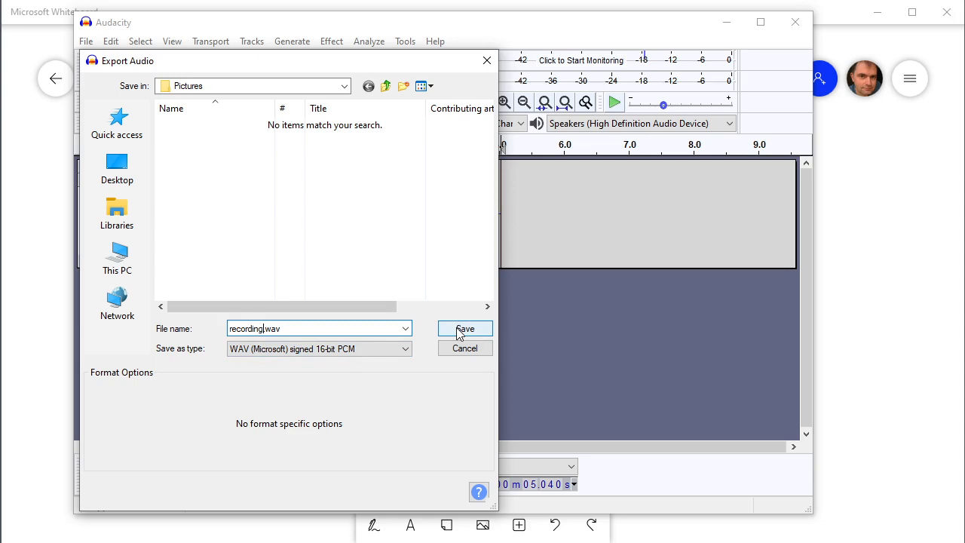
pyautogui.click(465, 329)
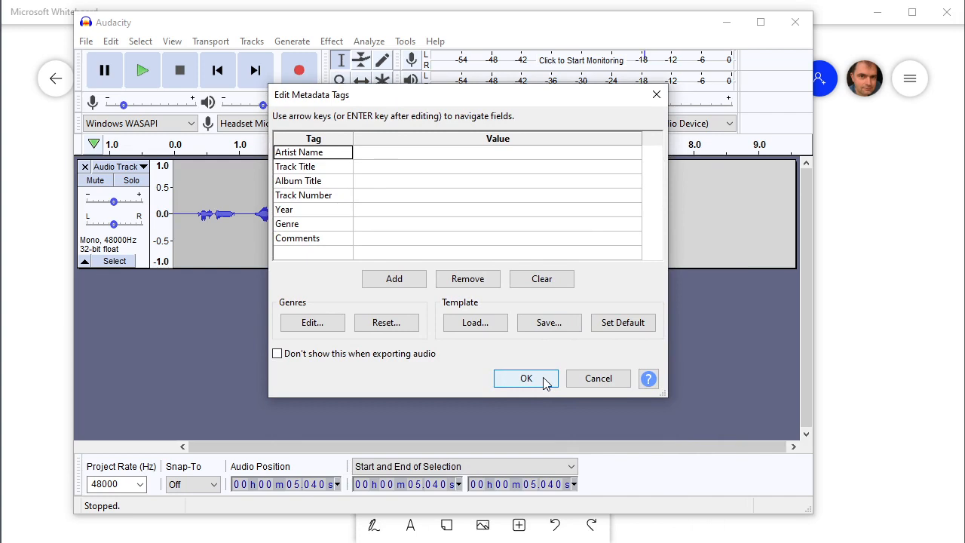
pyautogui.moveTo(548, 383)
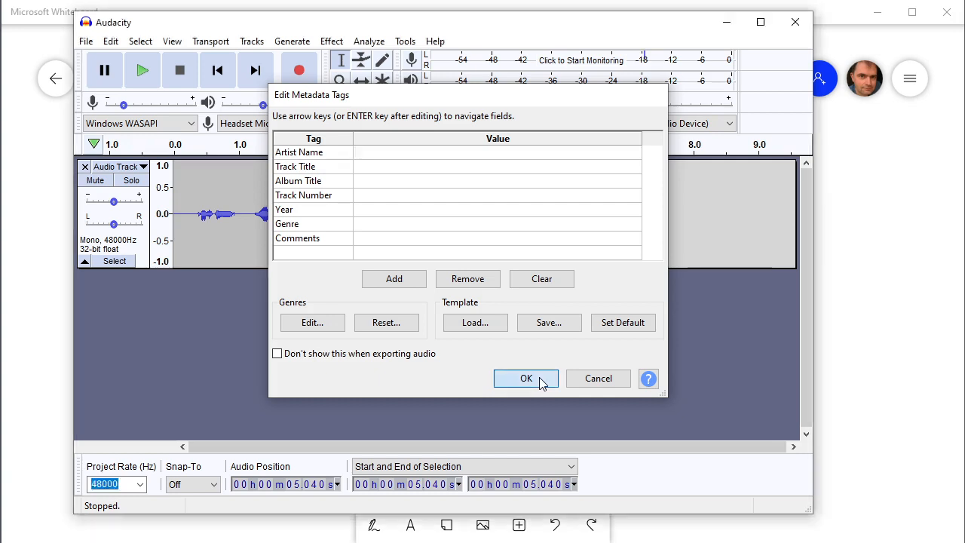
pyautogui.click(525, 377)
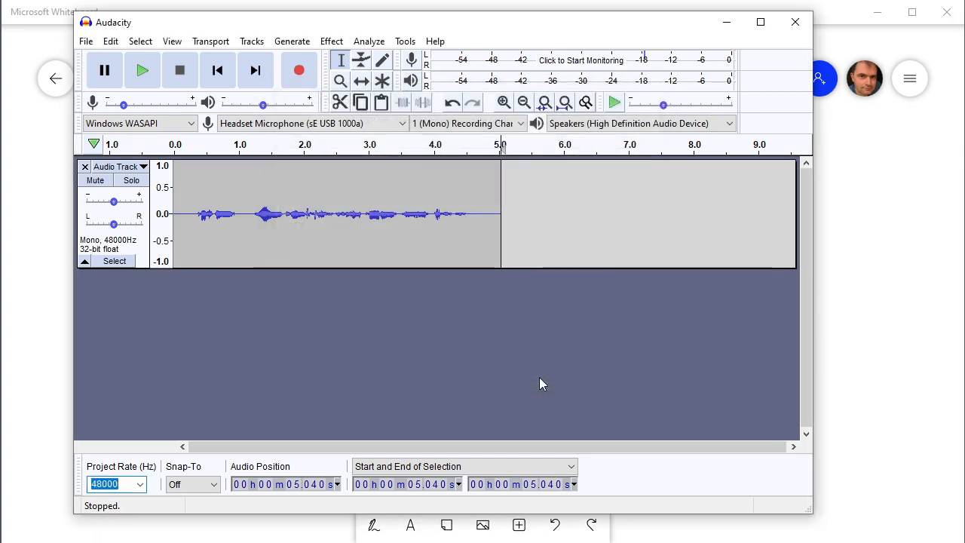
pyautogui.moveTo(512, 392)
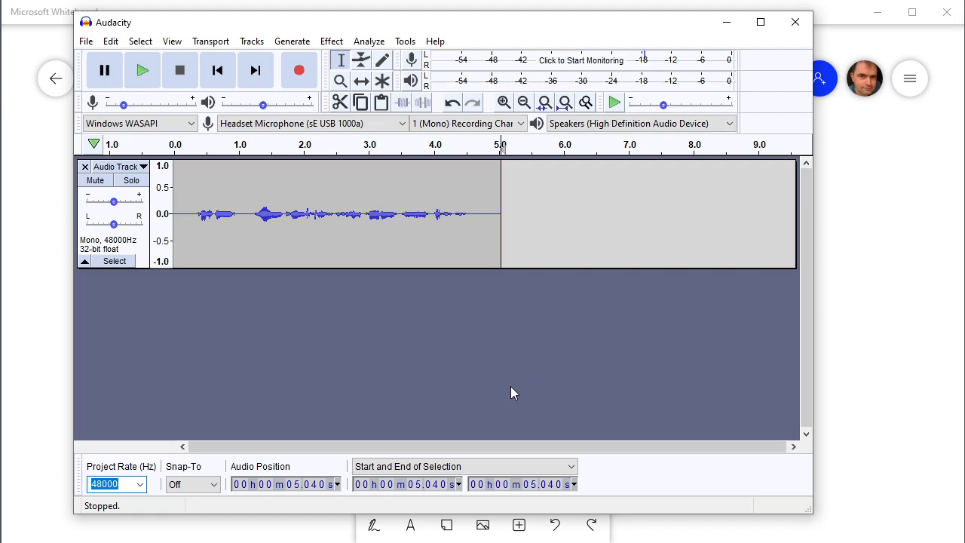
pyautogui.moveTo(751, 443)
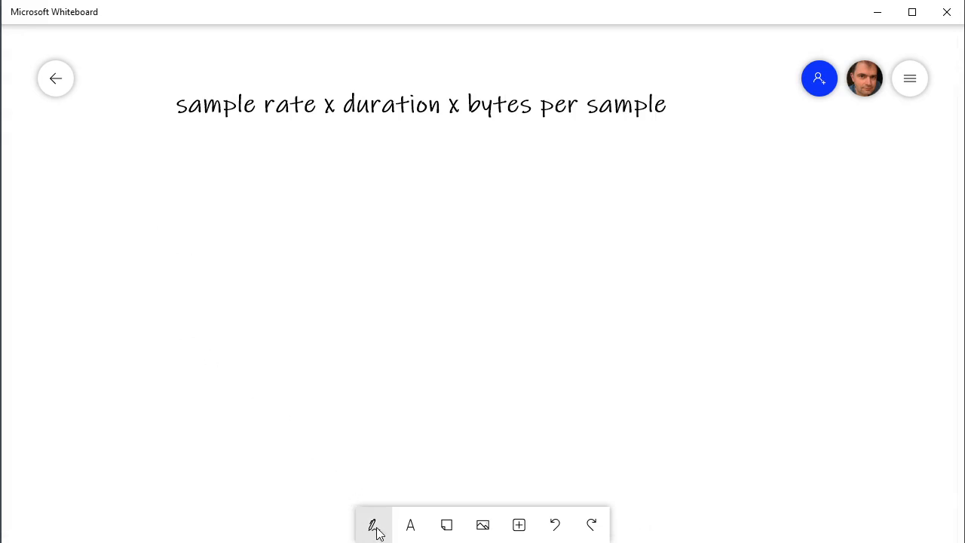
# - Handwrite 48000 x 5.040 x 2 in pen beneath the file-size formula
pyautogui.click(374, 525)
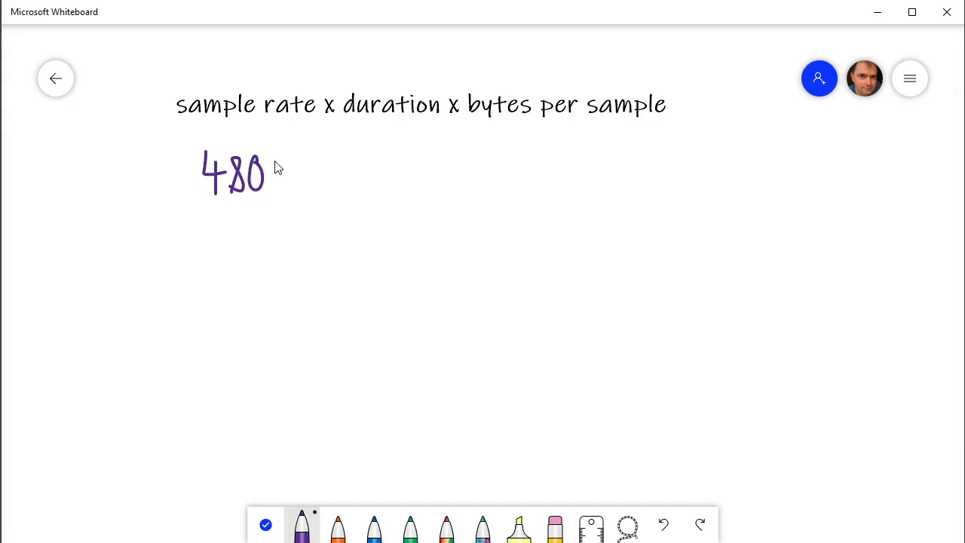
pyautogui.moveTo(271, 178); pyautogui.dragTo(362, 178)
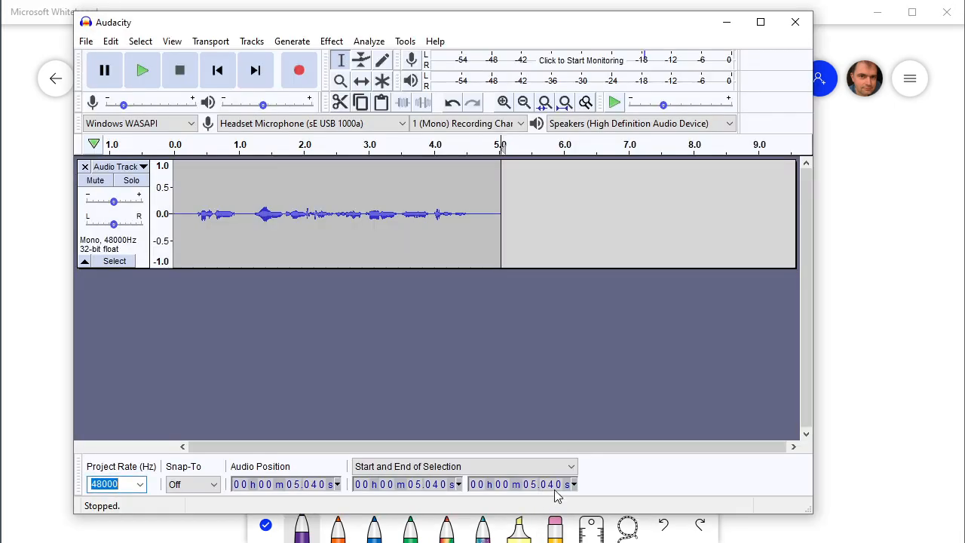
pyautogui.moveTo(838, 14)
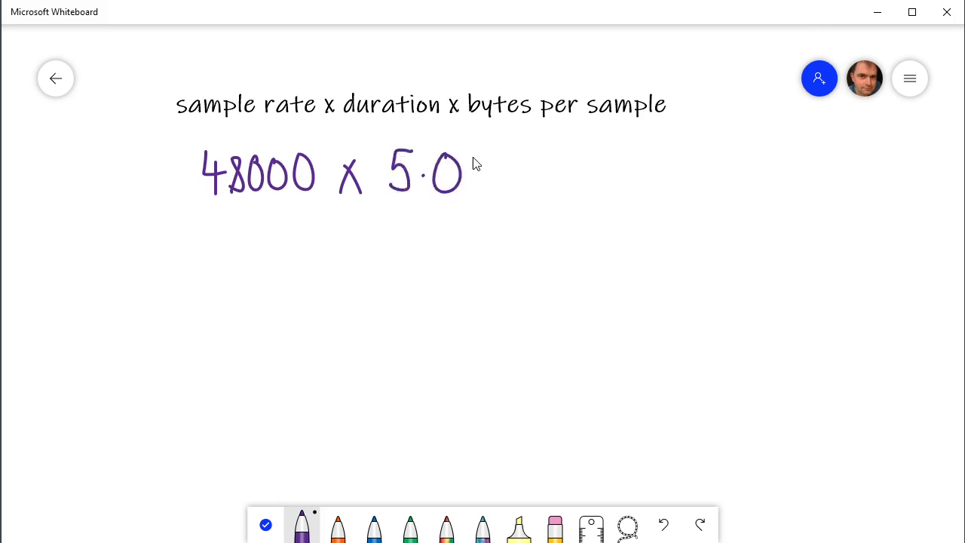
pyautogui.moveTo(468, 154); pyautogui.dragTo(573, 188)
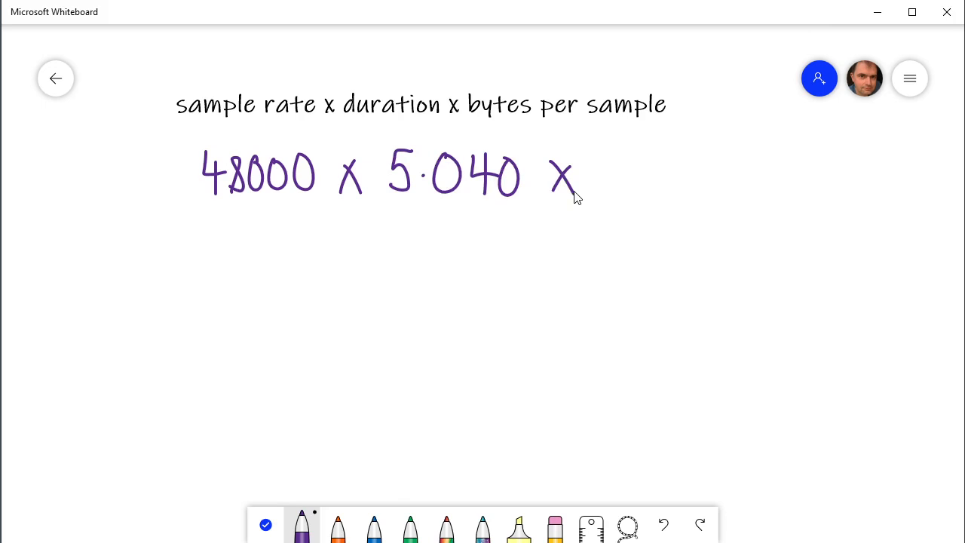
pyautogui.moveTo(555, 257)
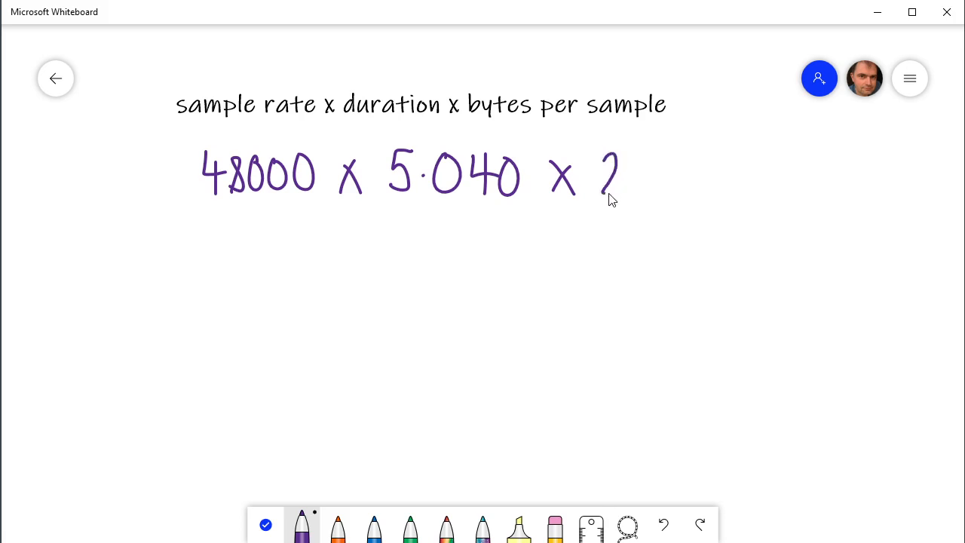
pyautogui.moveTo(603, 196); pyautogui.dragTo(633, 193)
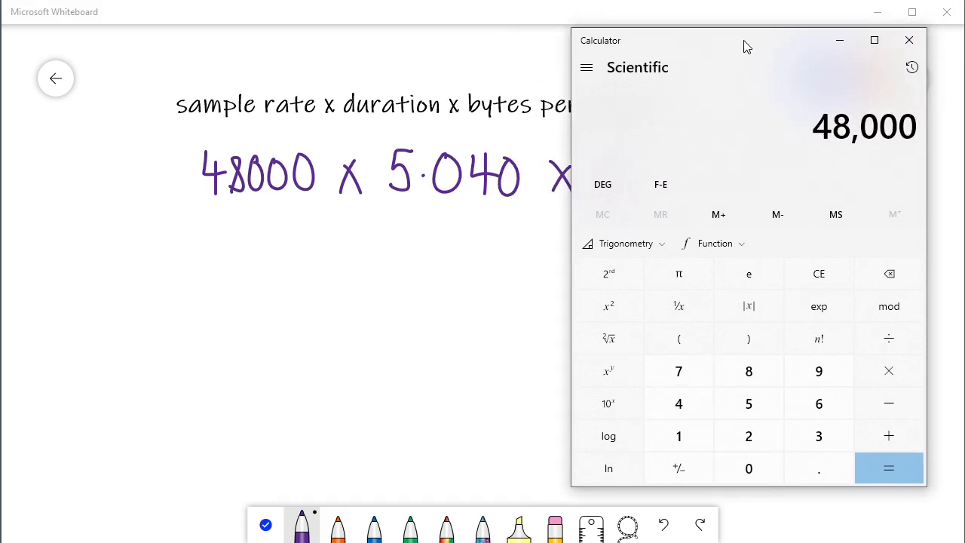
# - Compute 48000 × 5.04 × 2 = 483,840 bytes as the expected file size
pyautogui.click(888, 371)
pyautogui.write('5.040')
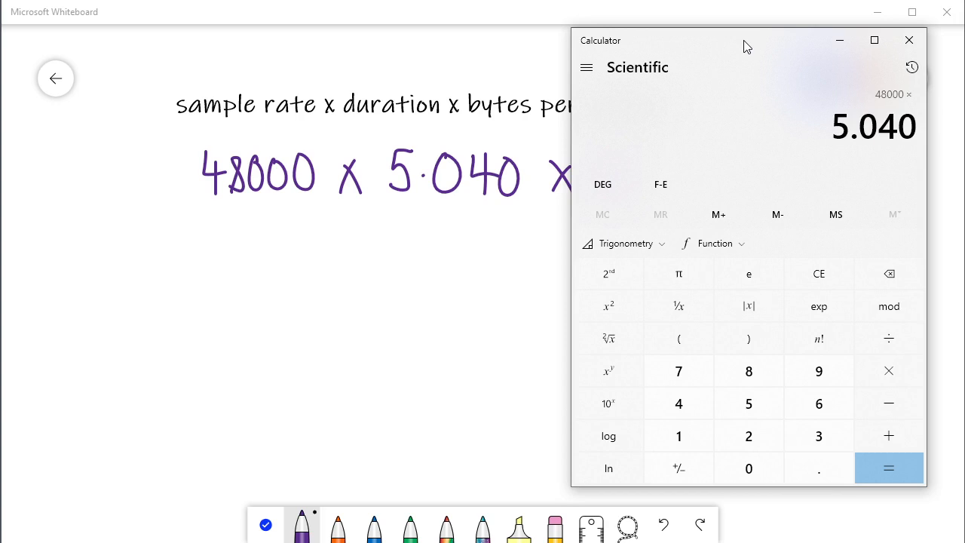
pyautogui.moveTo(760, 40)
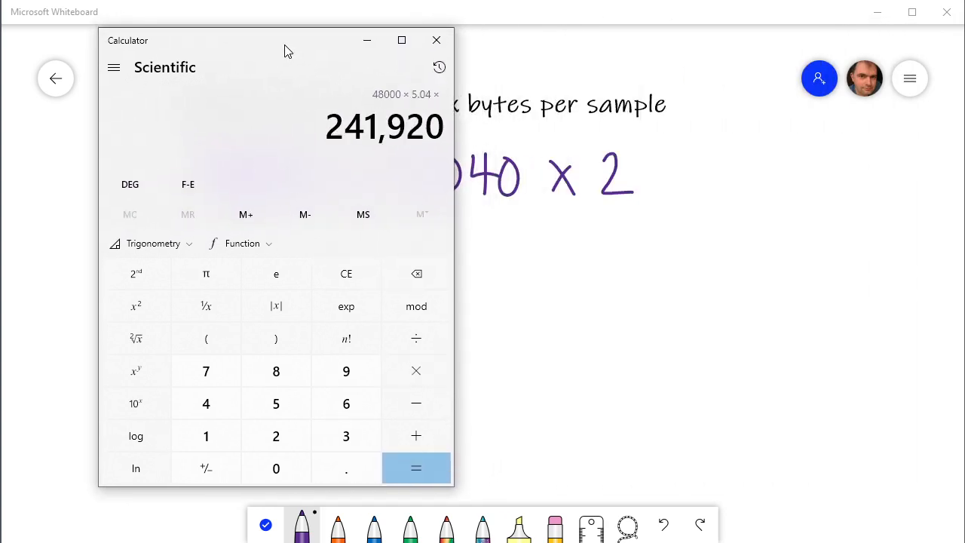
pyautogui.click(416, 467)
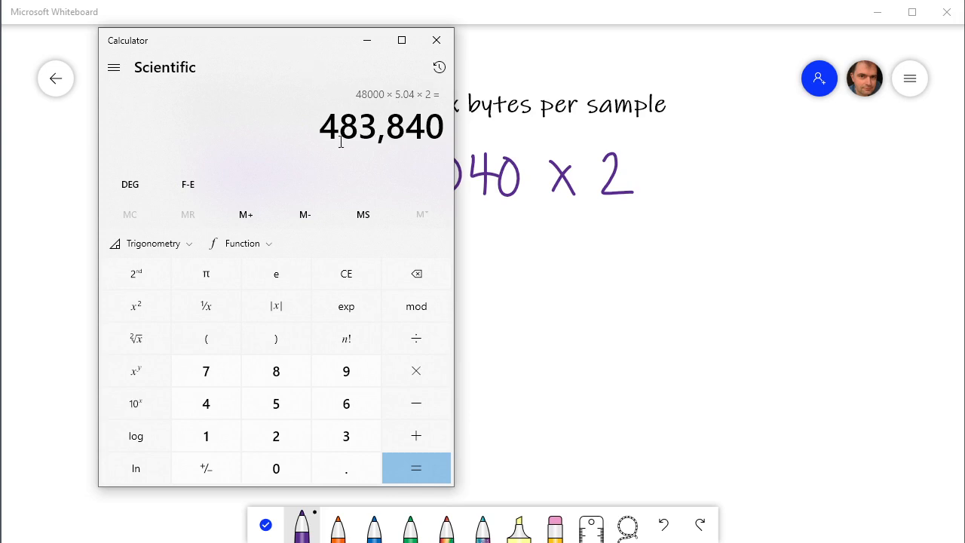
pyautogui.moveTo(336, 148)
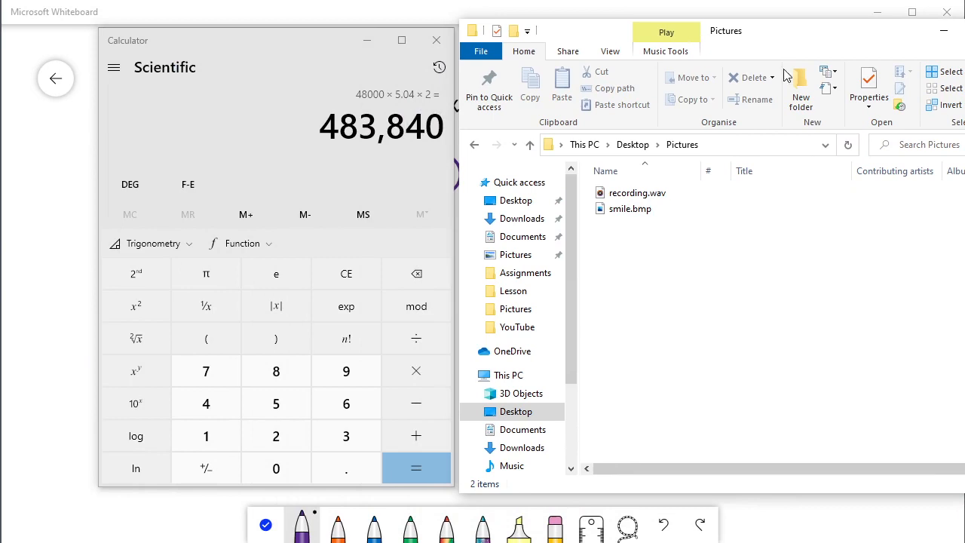
# - Show recording.wav properties in Pictures, reading 472 KB (483,884 bytes)
pyautogui.click(636, 193)
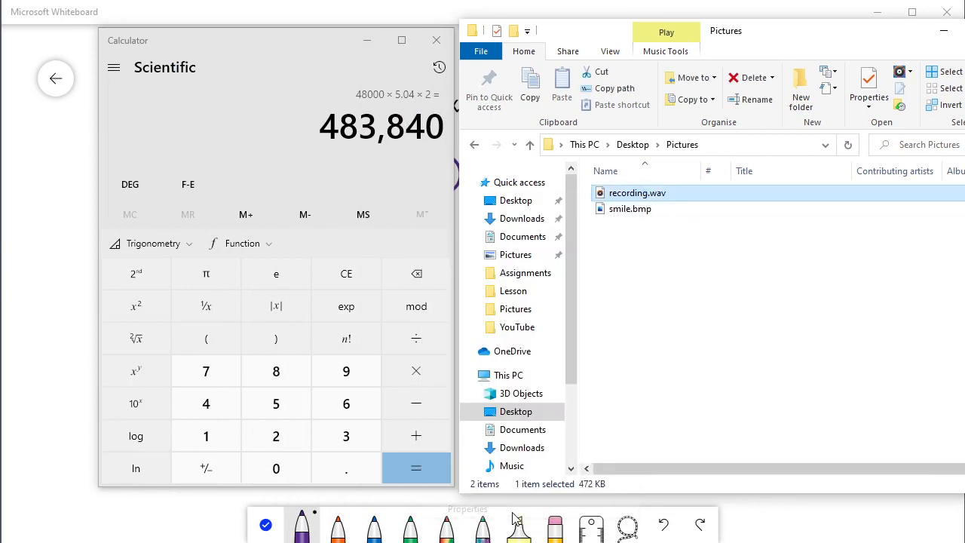
pyautogui.click(869, 84)
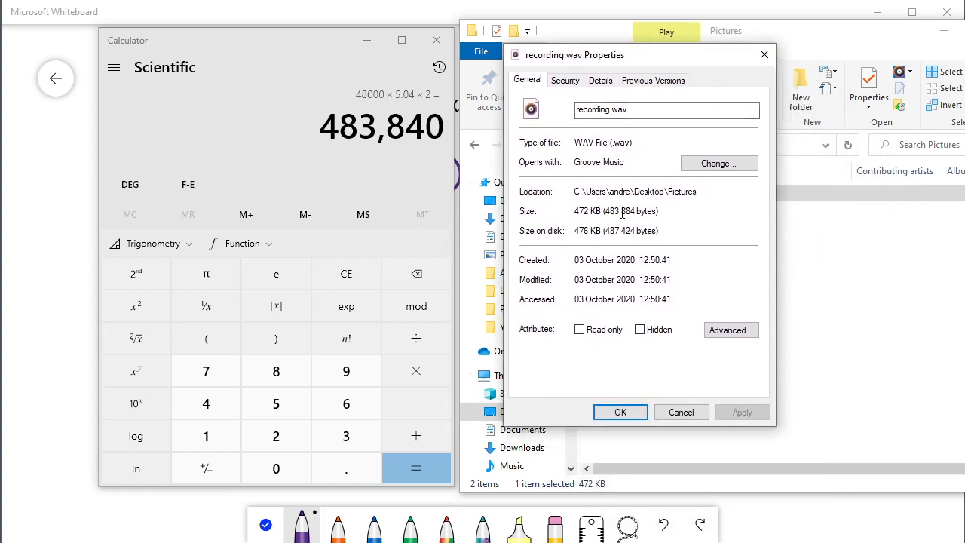
pyautogui.moveTo(670, 229)
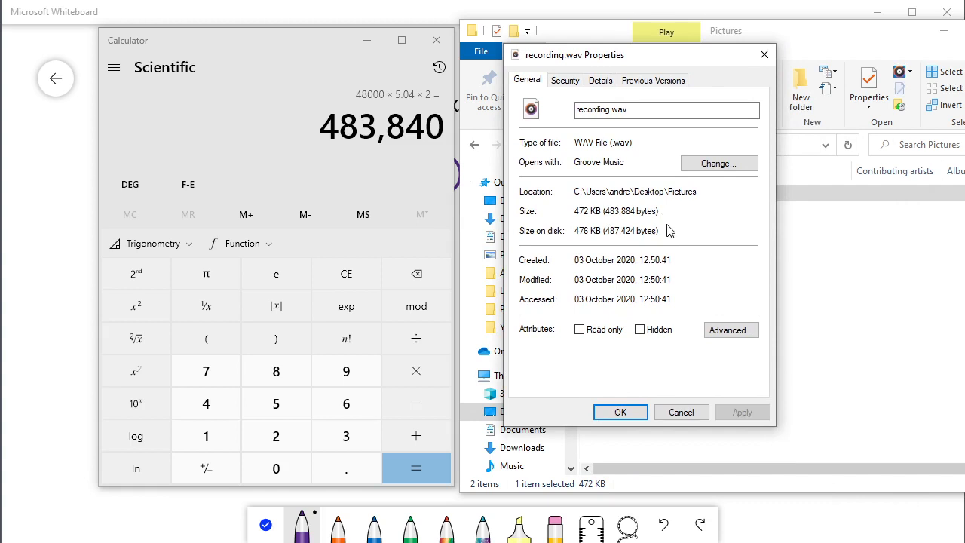